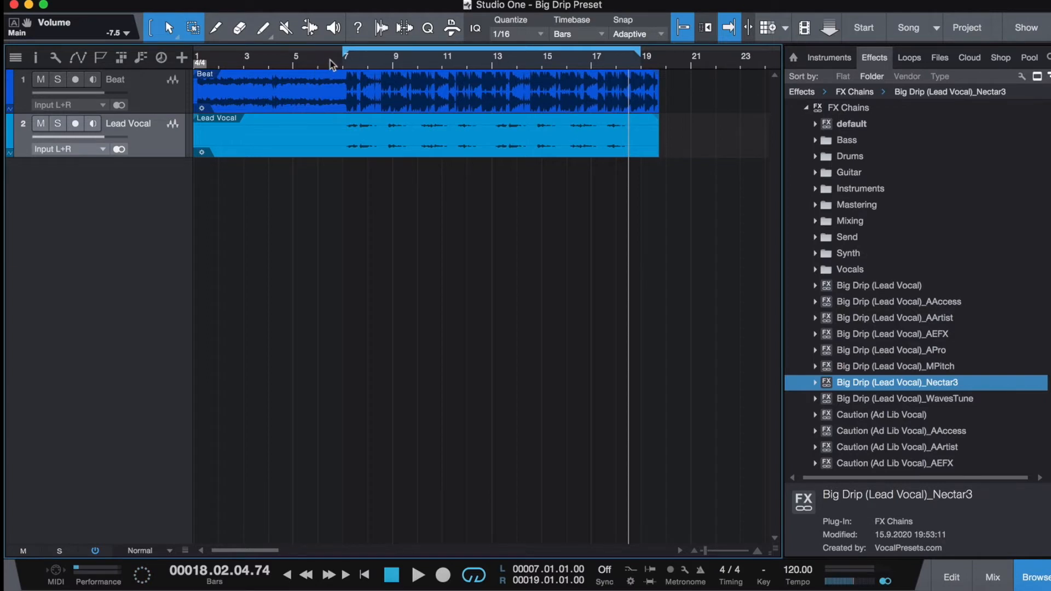
# Start playback of the arrangement with the Beat and Lead Vocal tracks.
pyautogui.click(392, 575)
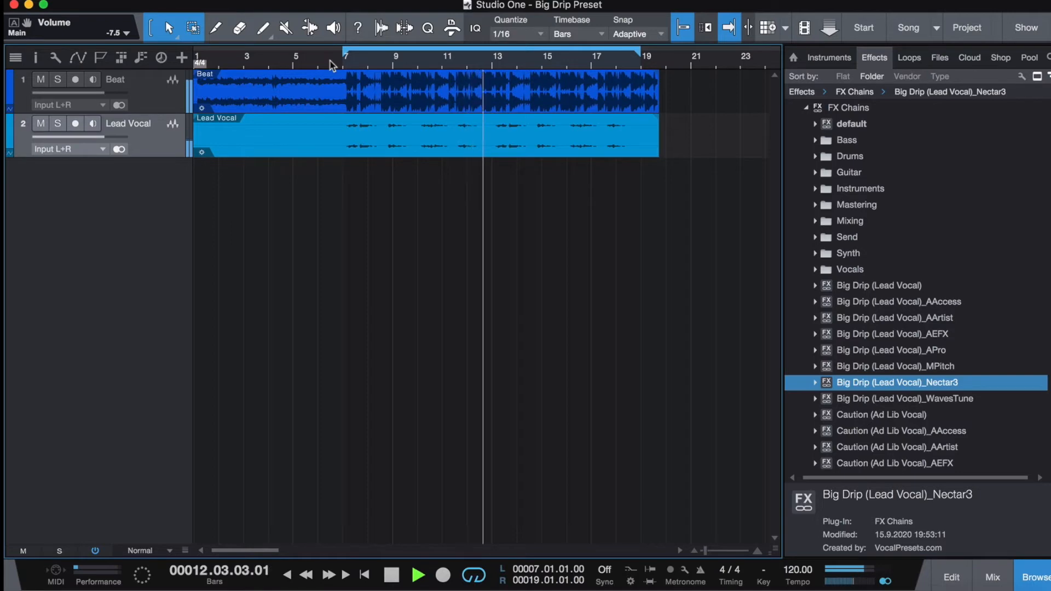
pyautogui.click(992, 577)
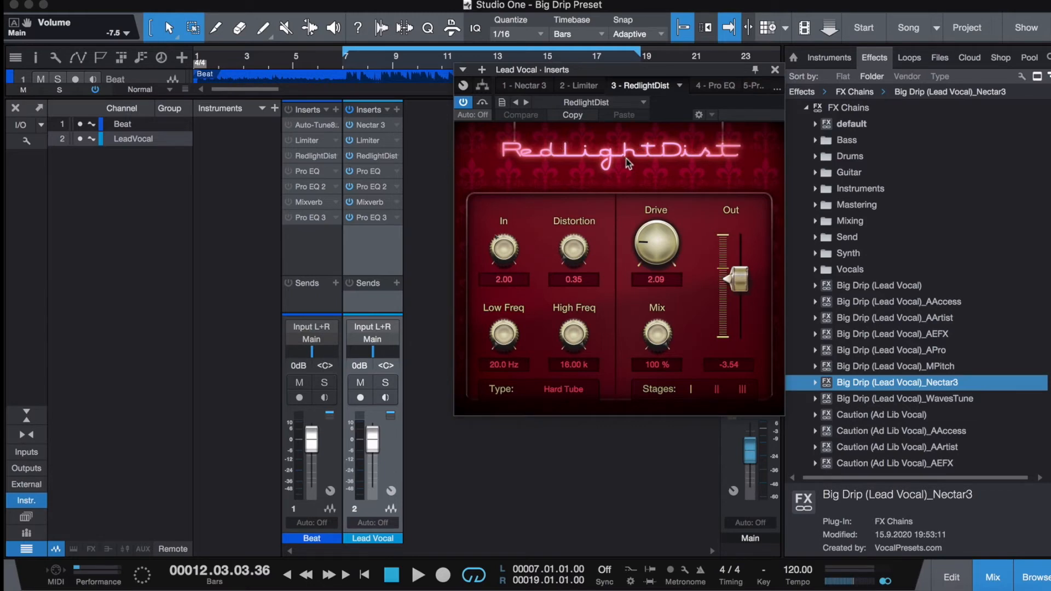
pyautogui.moveTo(618, 235)
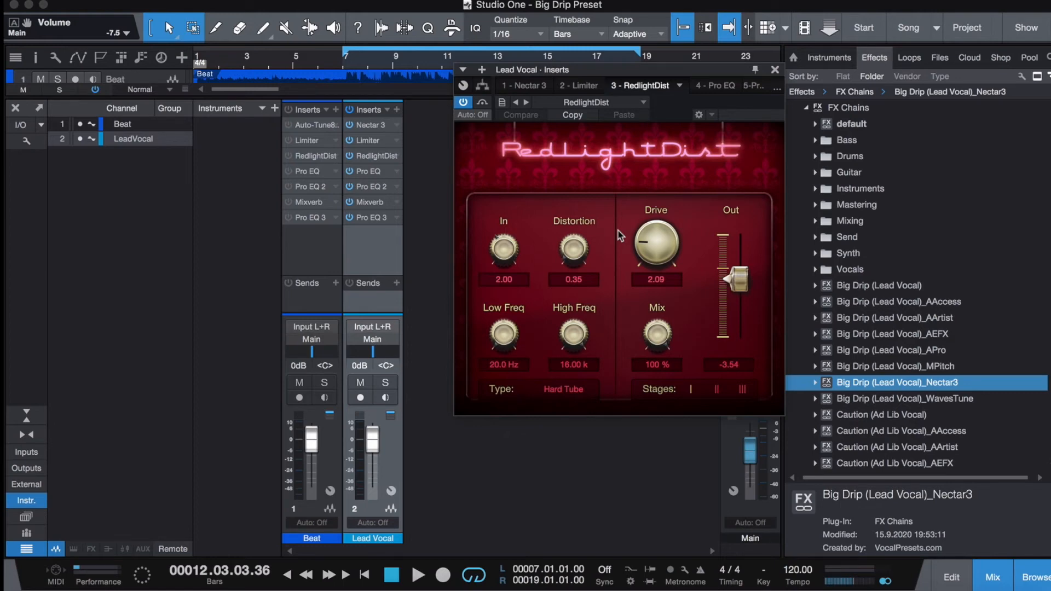
pyautogui.moveTo(628, 193)
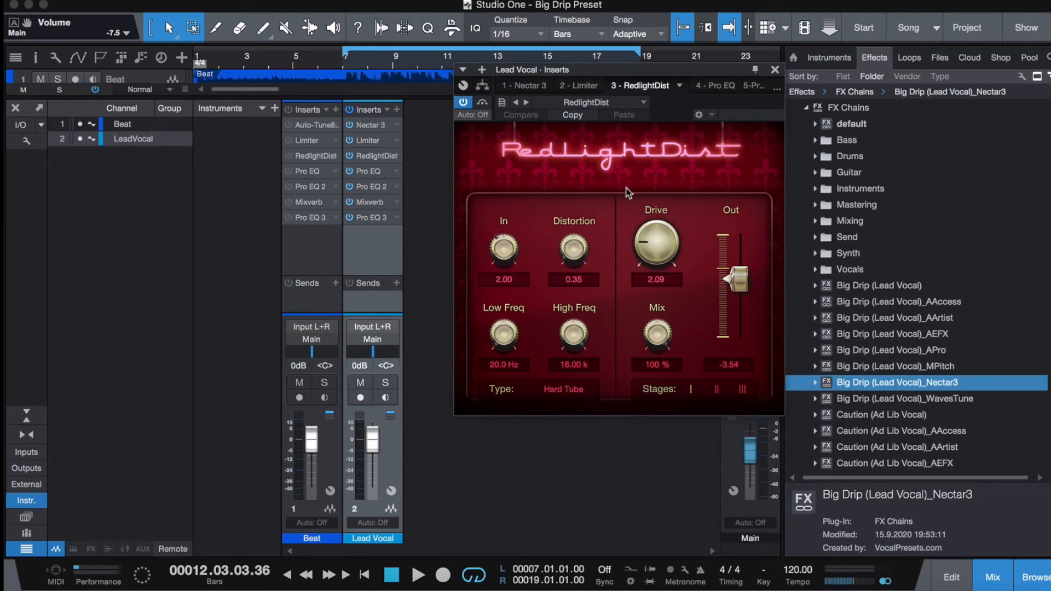
pyautogui.moveTo(549, 164)
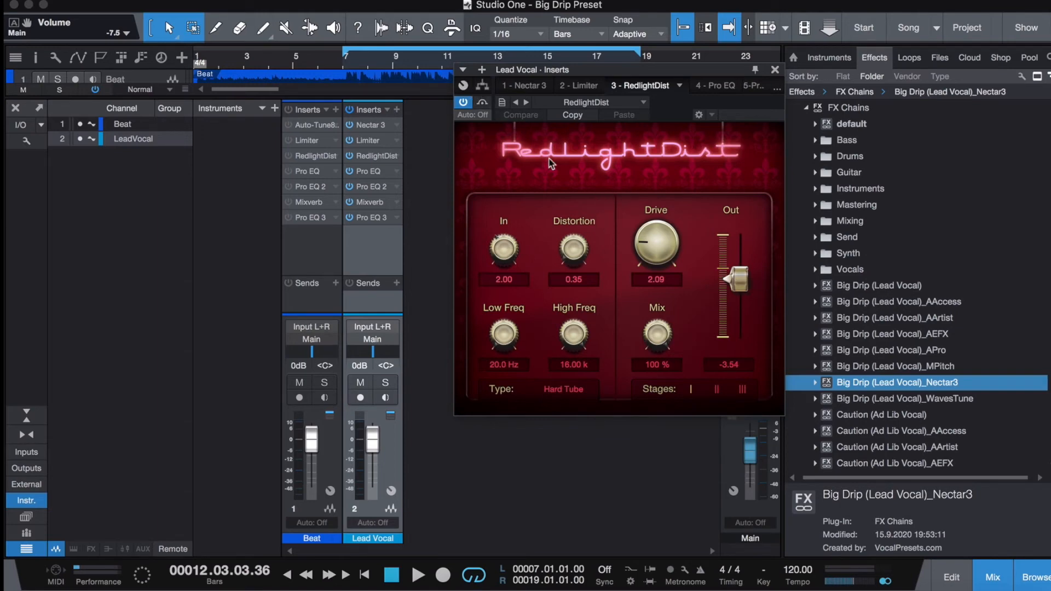
# Dial RedlightDist to Distortion 0.95 and Drive 1.54 with Mix at 100%, then stop playback.
pyautogui.moveTo(573, 249); pyautogui.dragTo(572, 268)
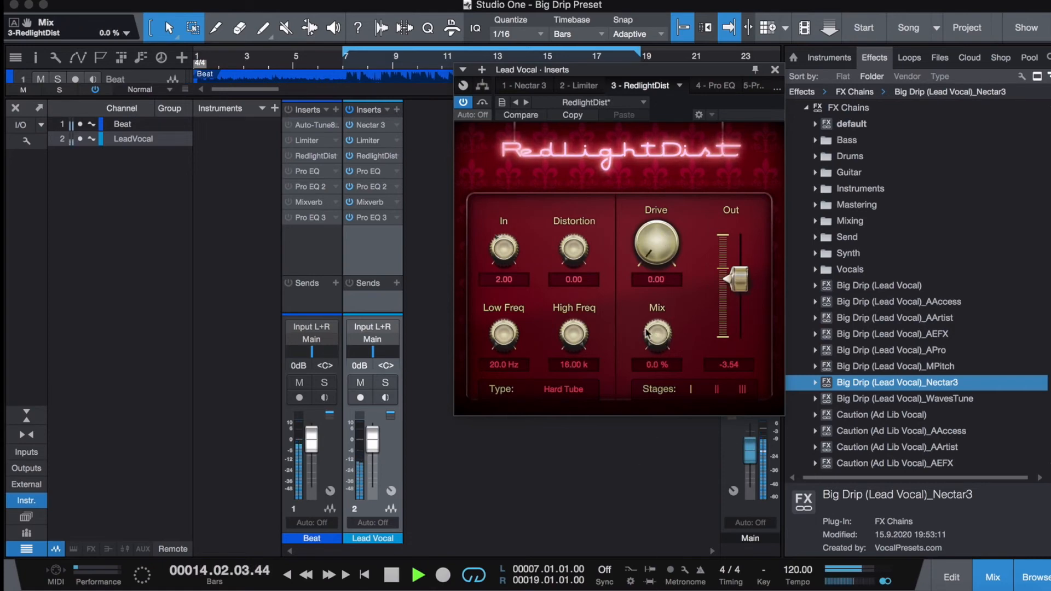
pyautogui.moveTo(656, 333); pyautogui.dragTo(655, 319)
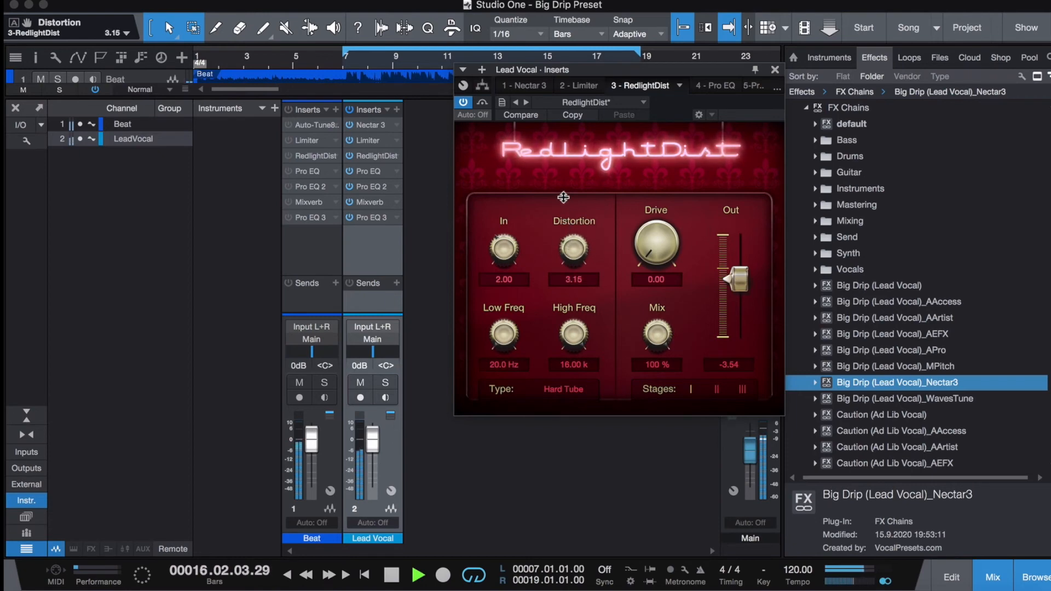
pyautogui.moveTo(573, 249); pyautogui.dragTo(572, 268)
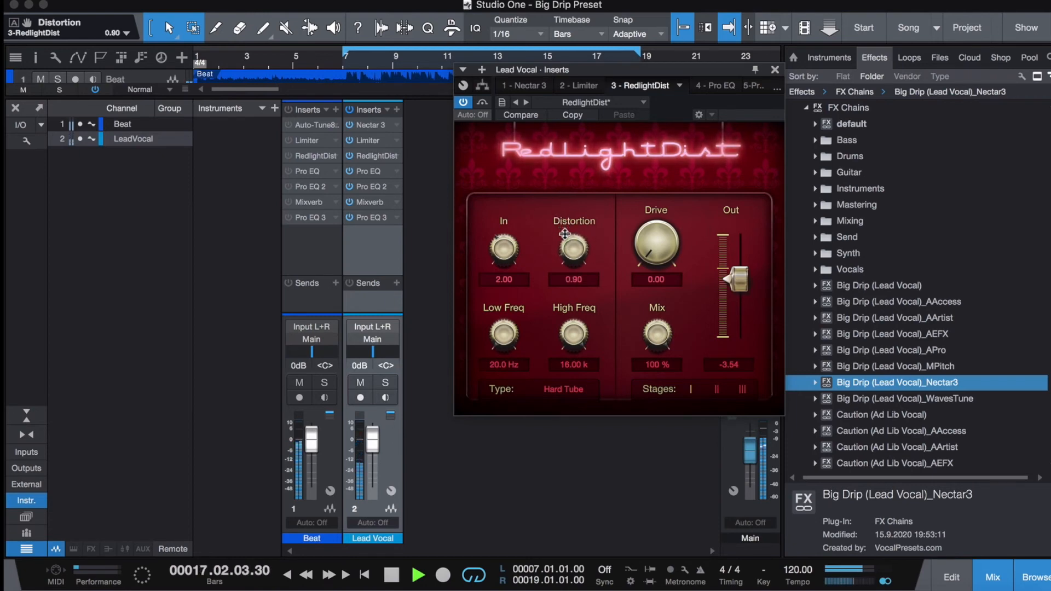
pyautogui.moveTo(655, 243); pyautogui.dragTo(654, 234)
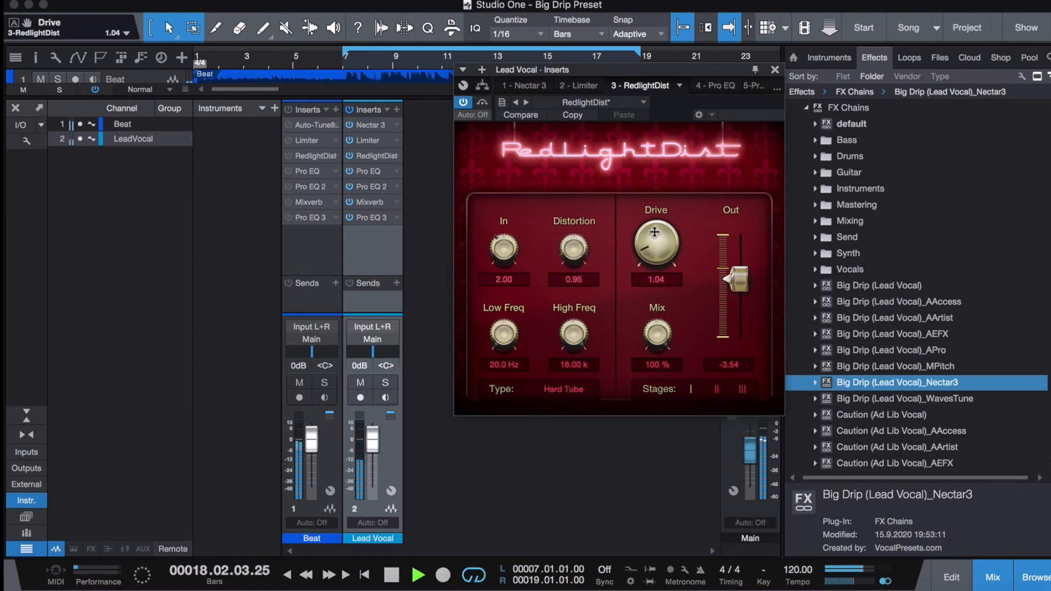
pyautogui.moveTo(655, 244); pyautogui.dragTo(655, 282)
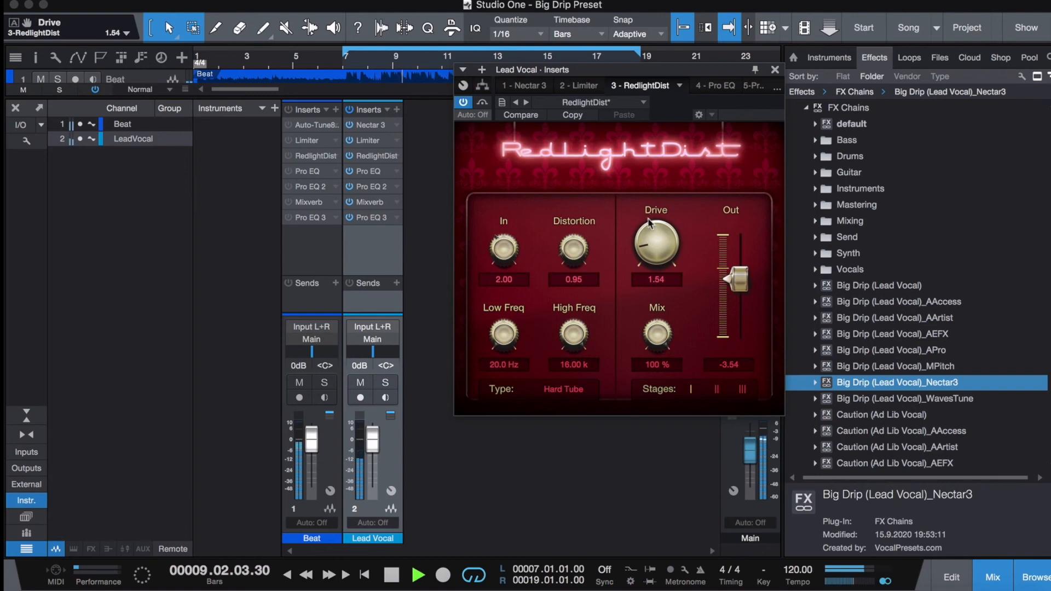
pyautogui.moveTo(650, 238)
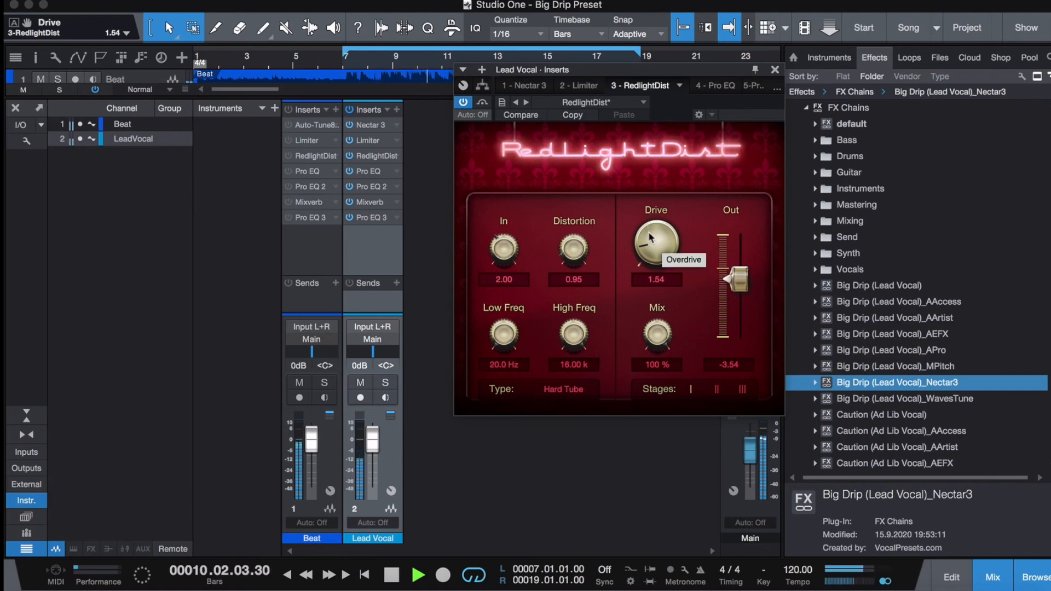
pyautogui.click(391, 575)
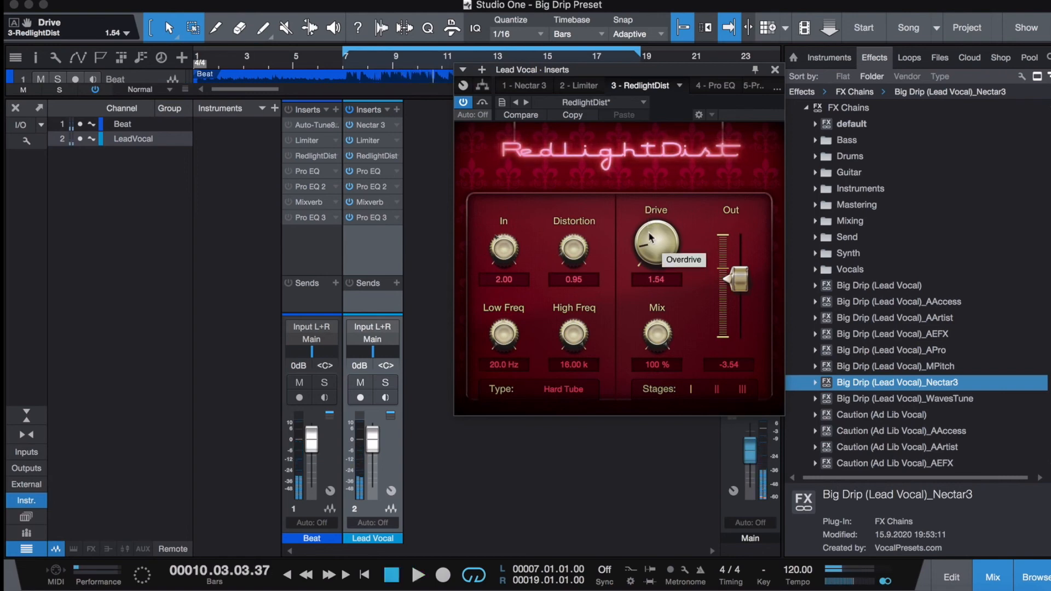